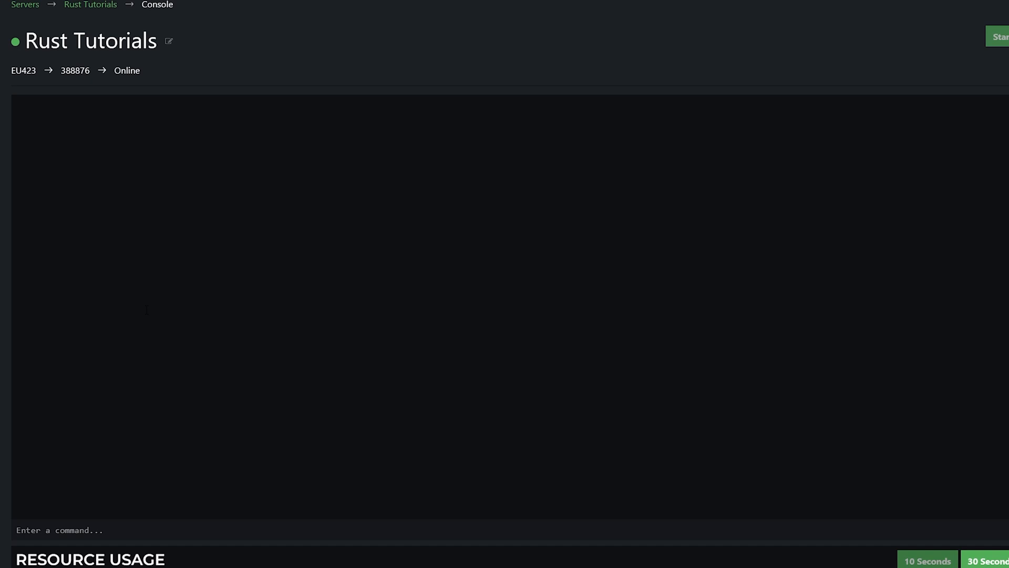
Type ownerid in the Rust Tutorials console, then look up the account's Steam ID.
{"action": "type", "text": "ownerid"}
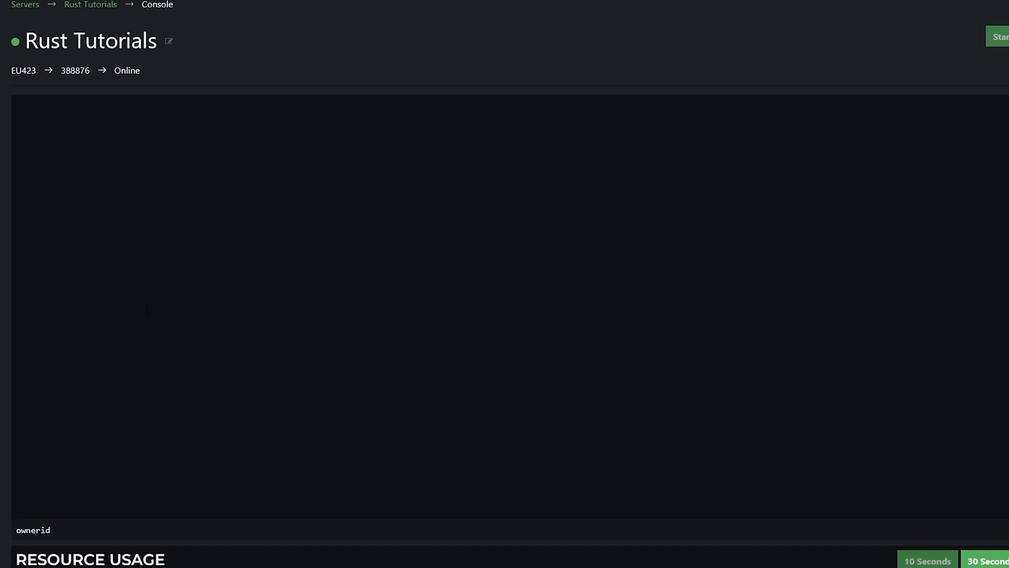
{"action": "left_click", "coordinate": [55, 530]}
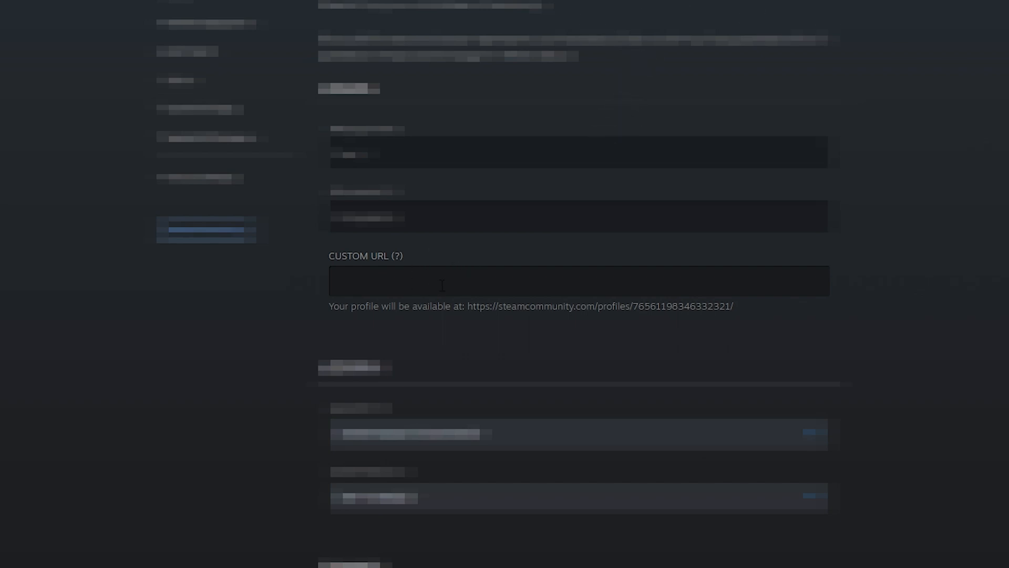
{"action": "mouse_move", "coordinate": [307, 311]}
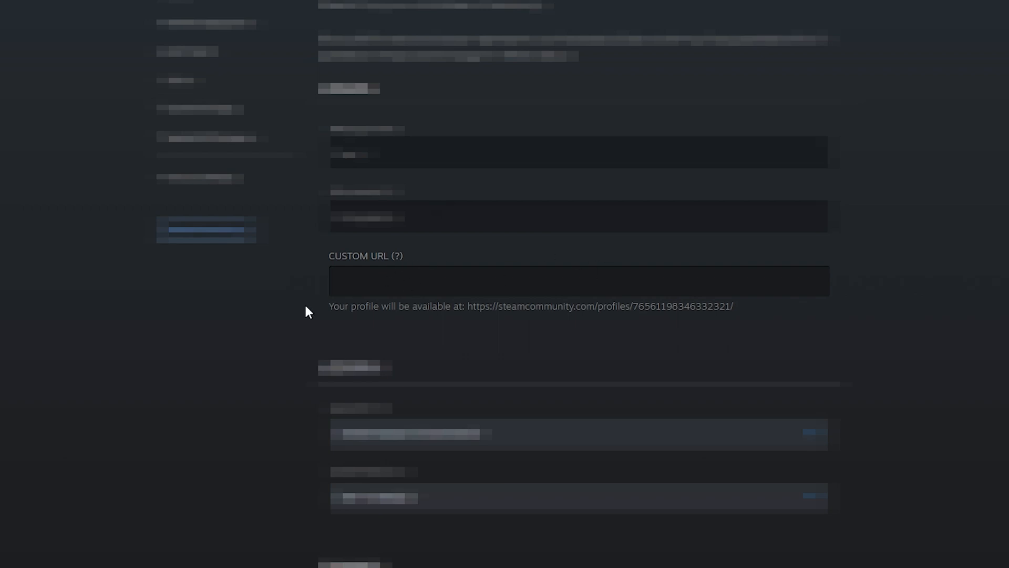
{"action": "mouse_move", "coordinate": [674, 311]}
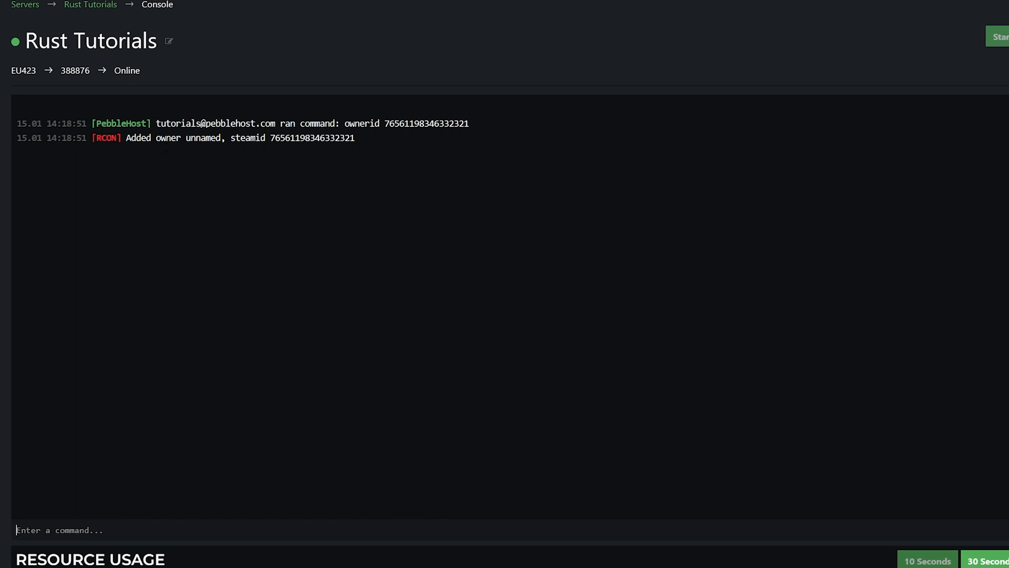
Grant server owner via ownerid with the Steam ID, then start typing moderatorid.
{"action": "type", "text": "ownerid 76561198346332321"}
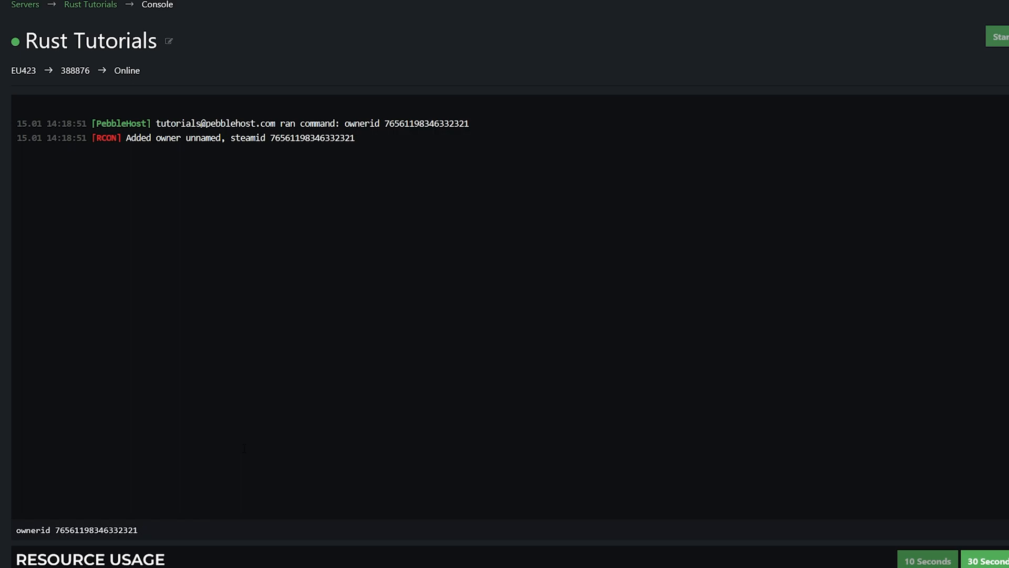
{"action": "left_click", "coordinate": [77, 529]}
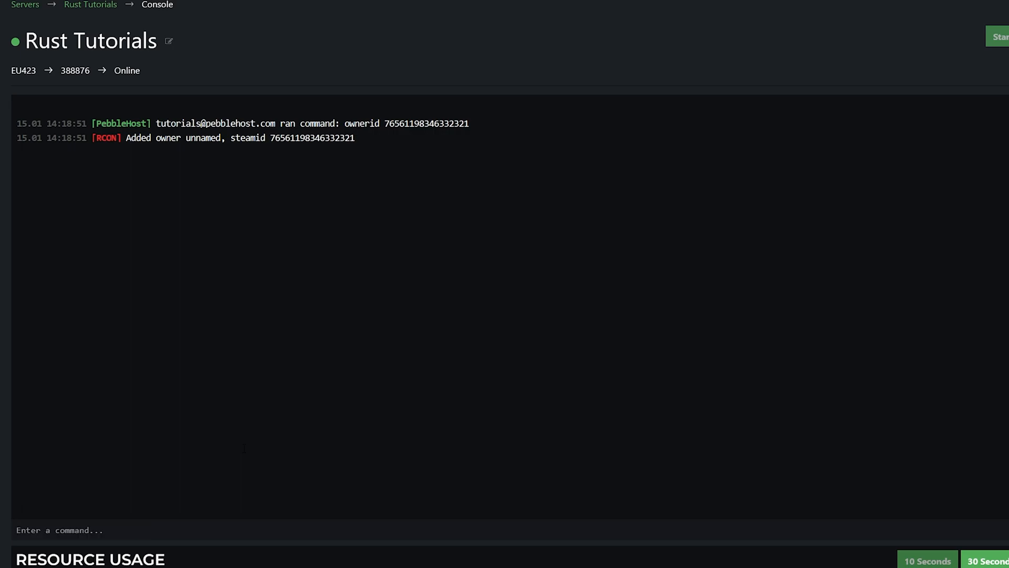
{"action": "type", "text": "moderat"}
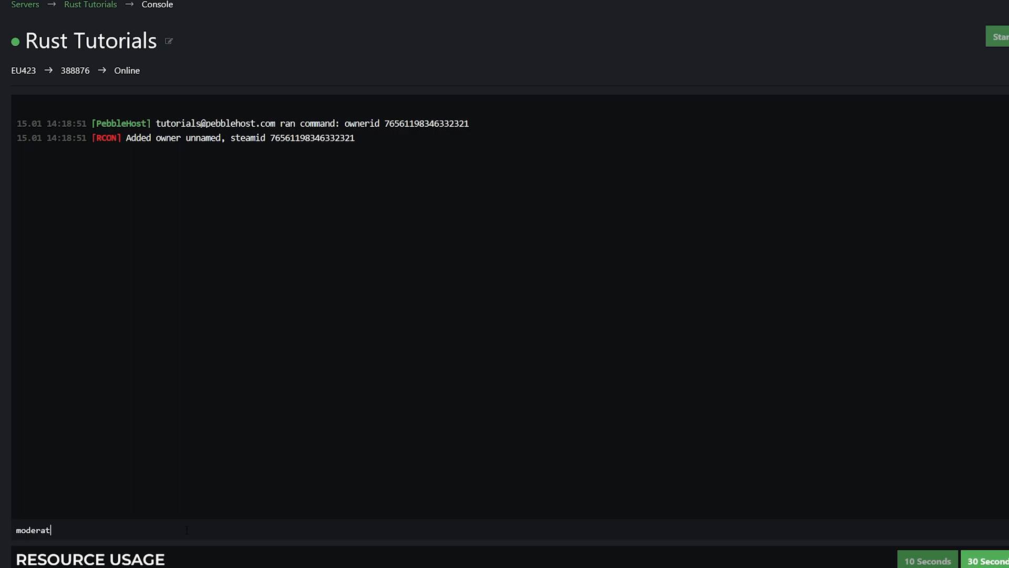
{"action": "type", "text": "orid"}
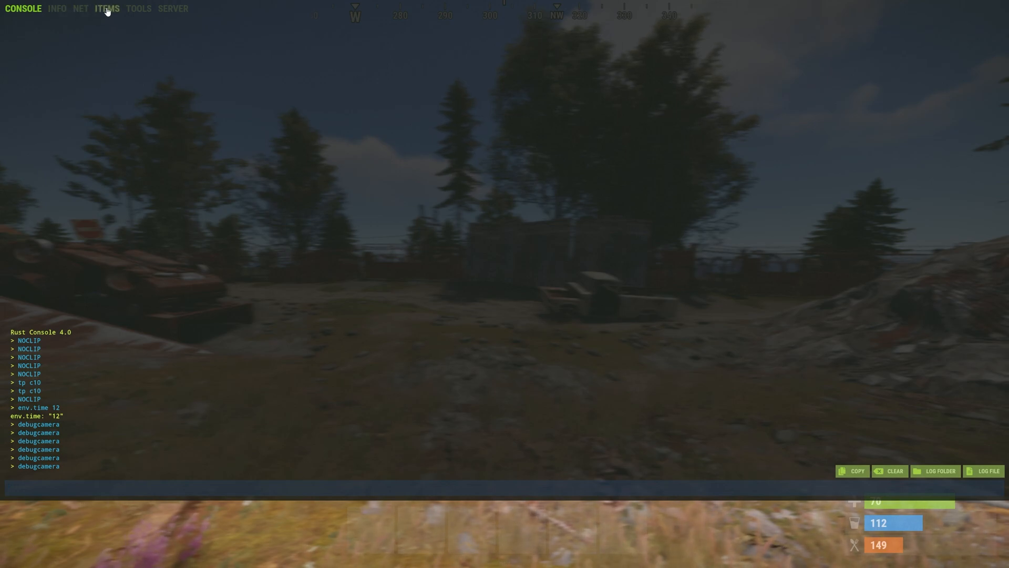
Show the ITEMS list of spawnable weapons in Rust's in-game console.
{"action": "left_click", "coordinate": [107, 9]}
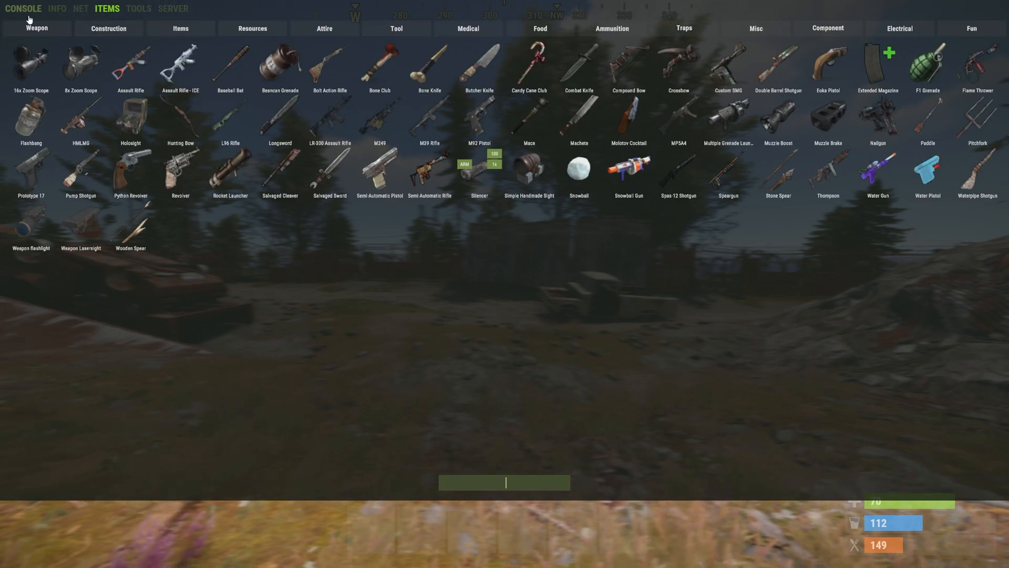
{"action": "mouse_move", "coordinate": [164, 167]}
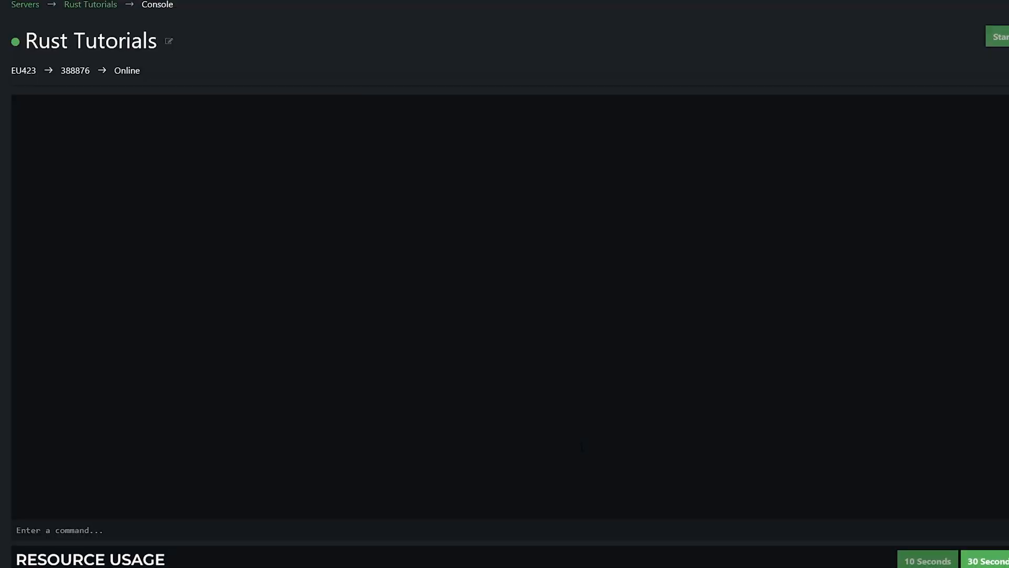
{"action": "type", "text": "remove"}
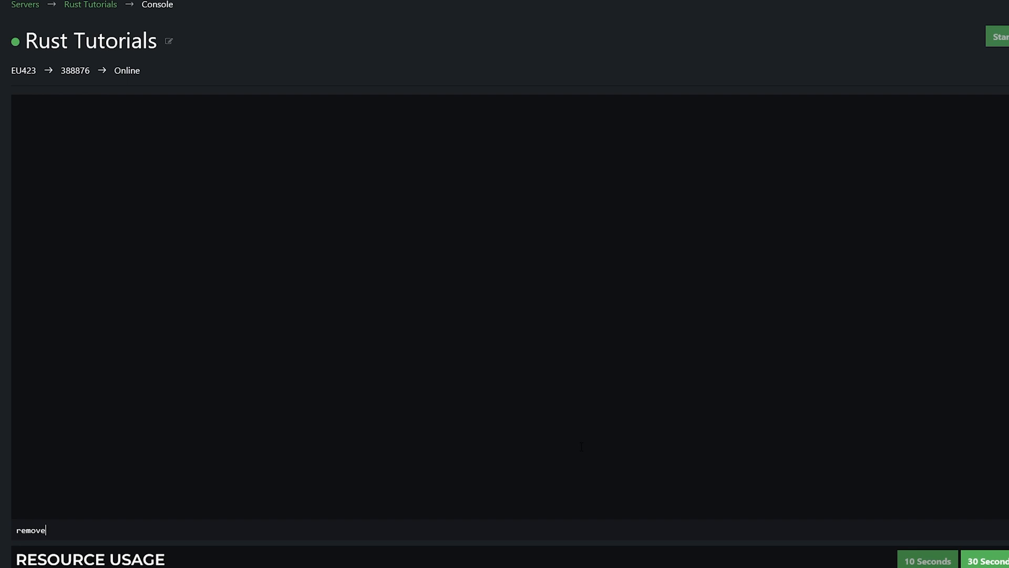
{"action": "type", "text": "moderator"}
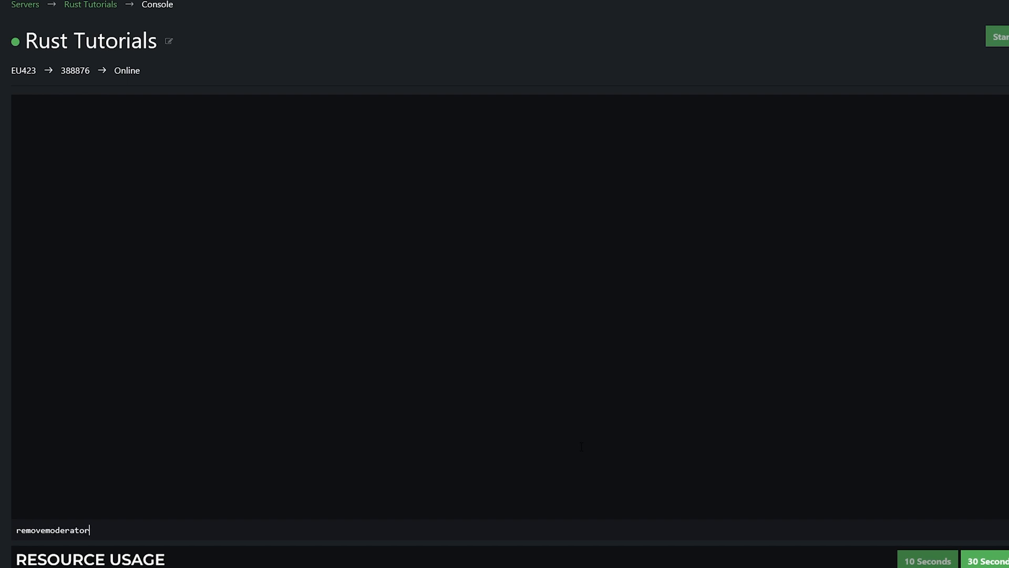
{"action": "type", "text": "76561198346332321"}
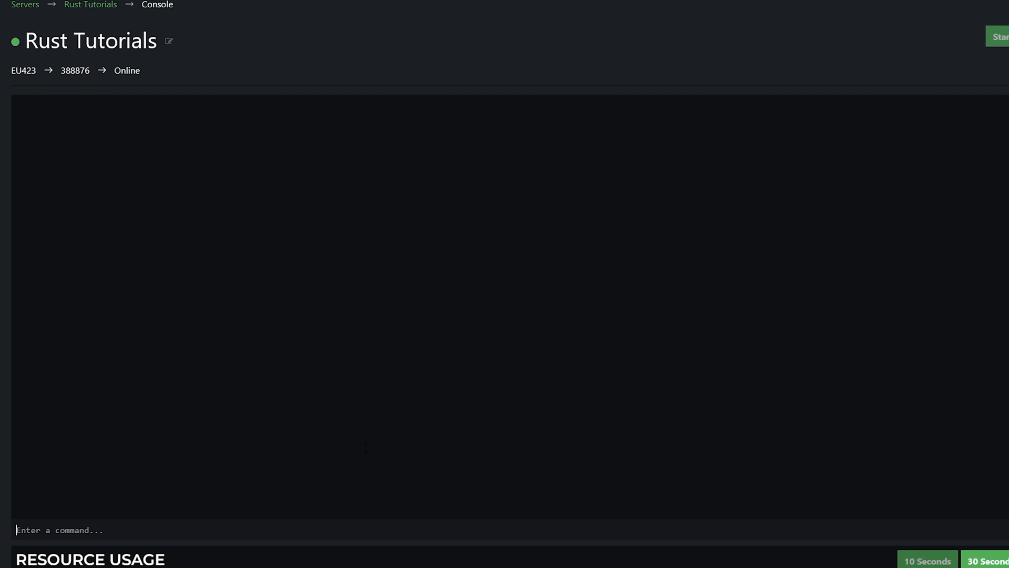
{"action": "type", "text": "ban"}
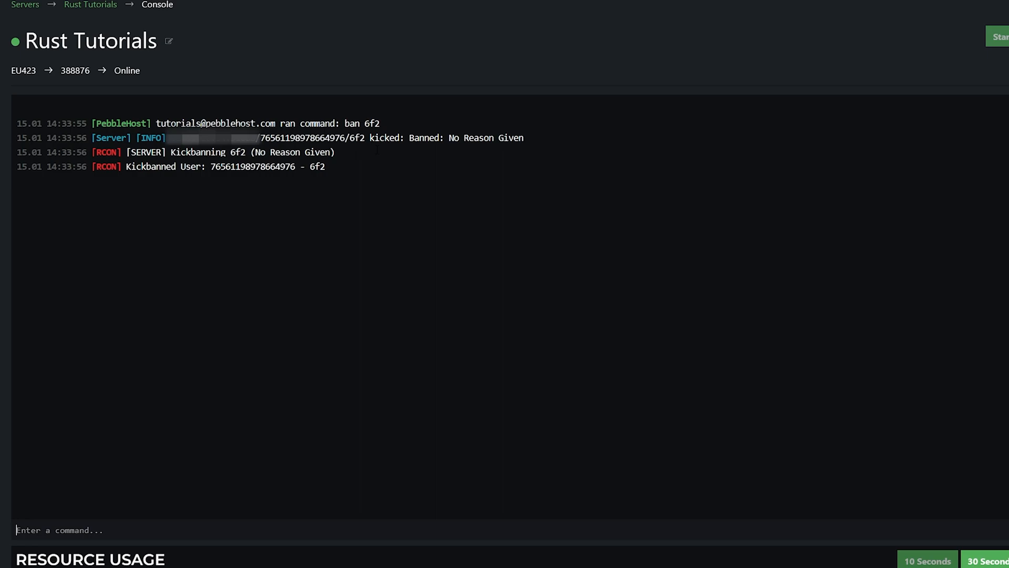
{"action": "double_click", "coordinate": [296, 138]}
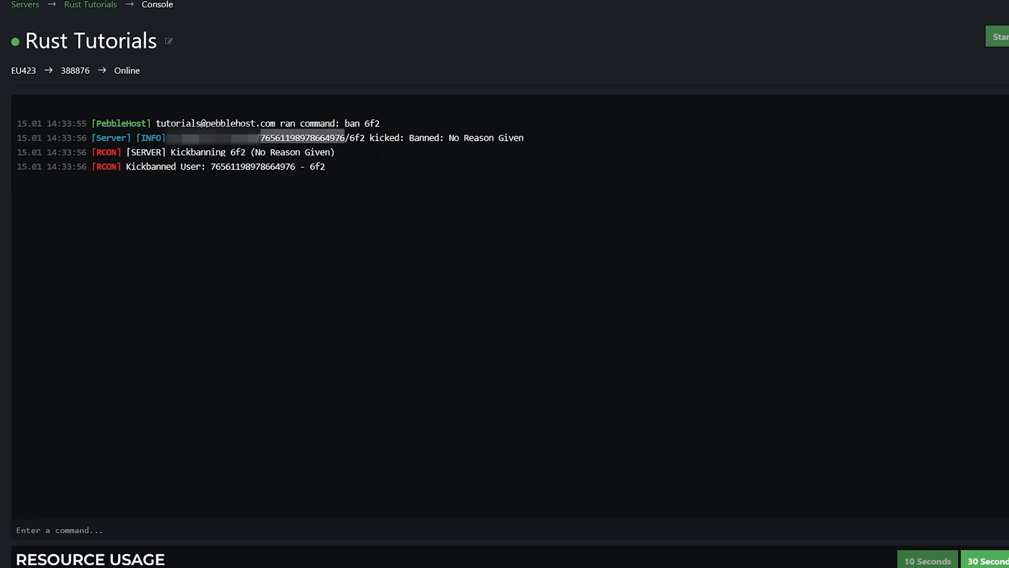
{"action": "left_click", "coordinate": [90, 530]}
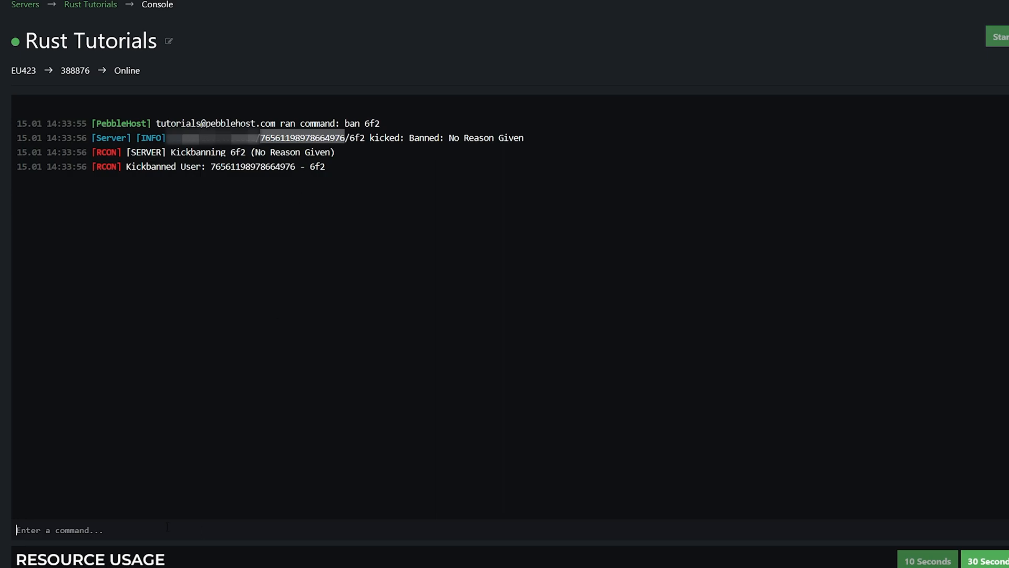
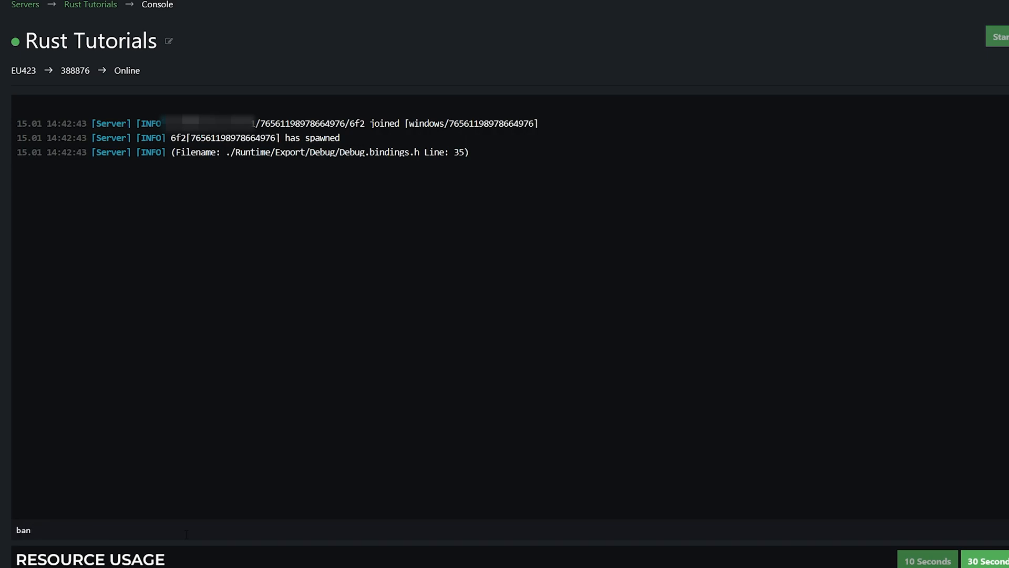
{"action": "left_click_drag", "start_coordinate": [256, 123], "coordinate": [346, 123]}
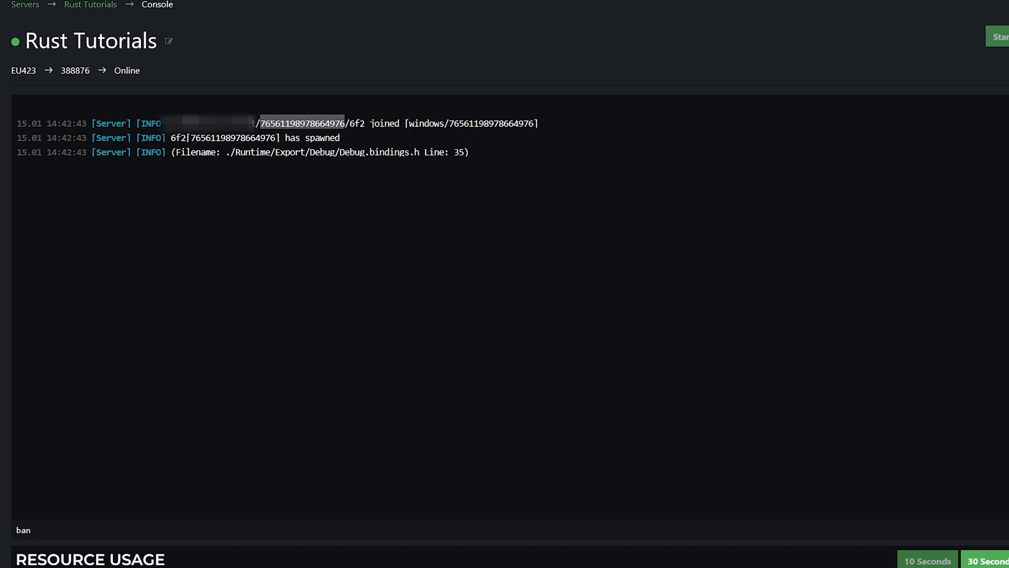
{"action": "type", "text": "76561198978664976"}
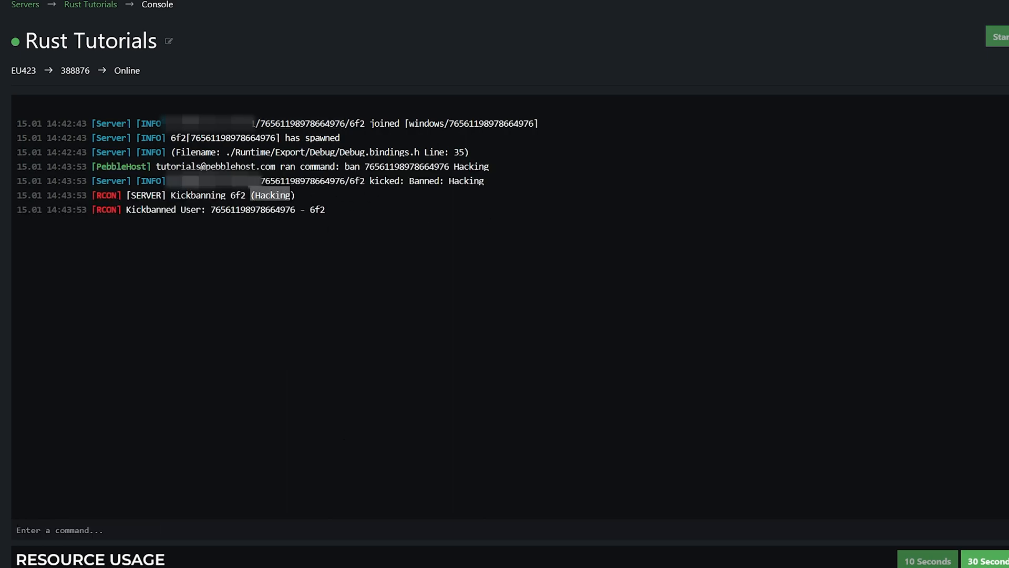
{"action": "type", "text": "unban"}
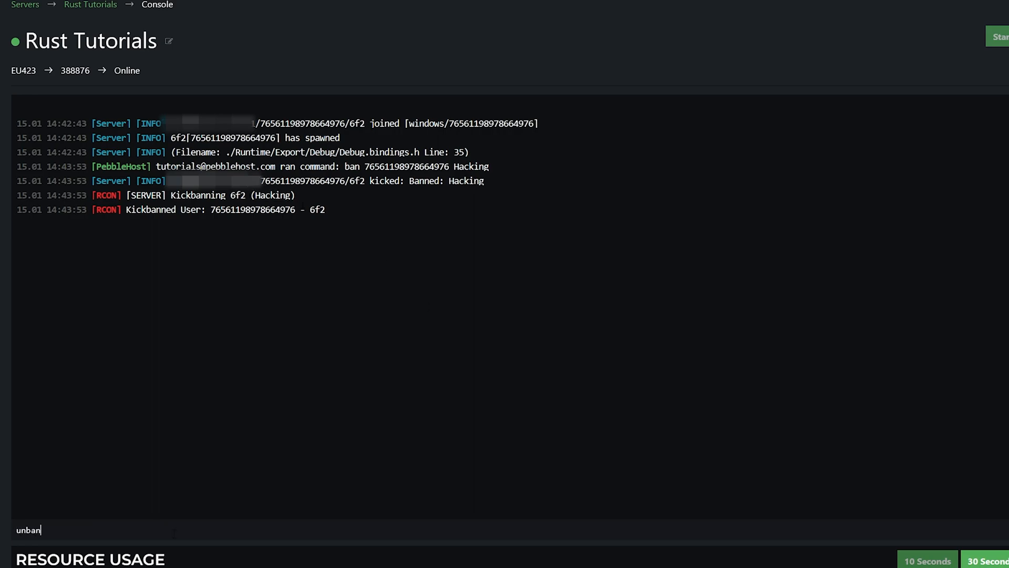